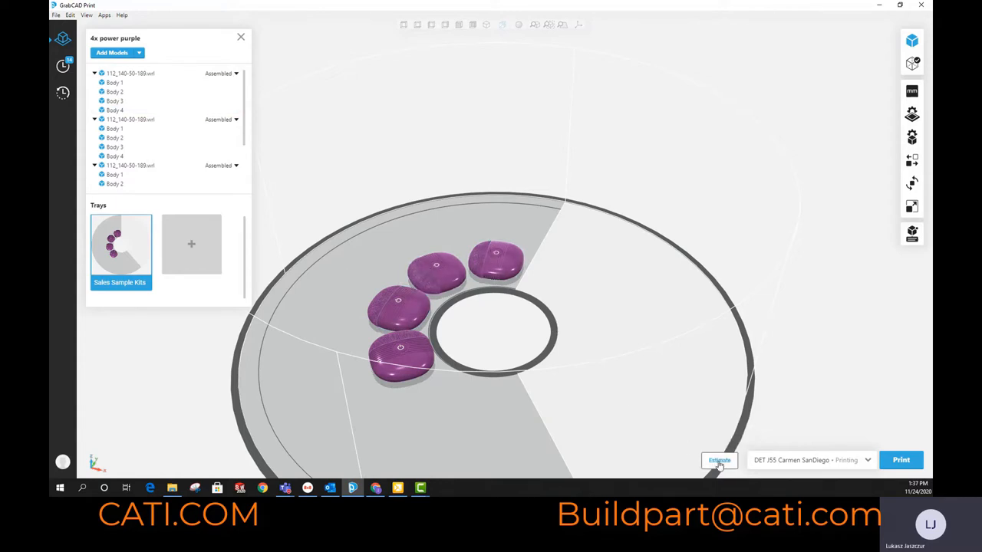
# Step: Start the tray estimate for the Sales Sample Kits tray with four purple parts
pyautogui.click(718, 461)
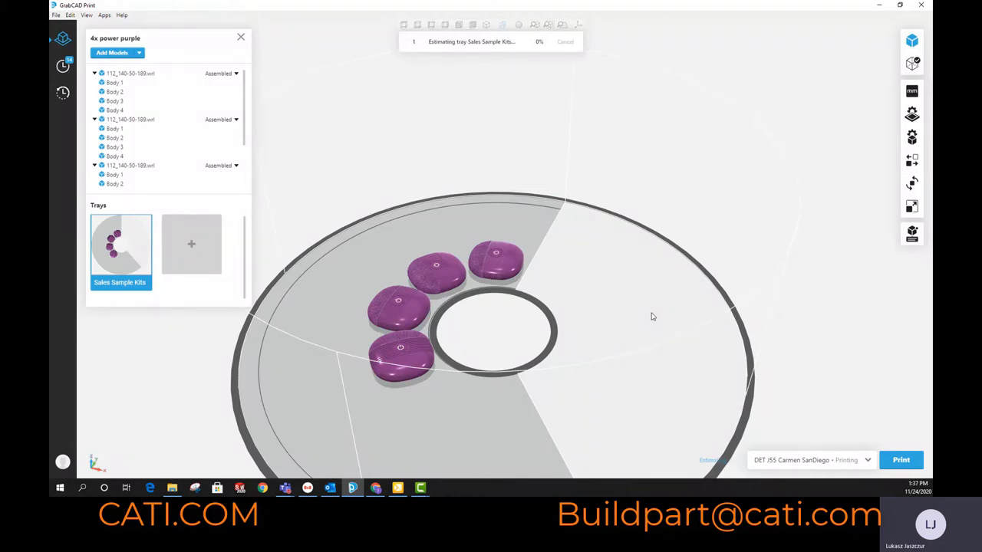
pyautogui.moveTo(562, 276)
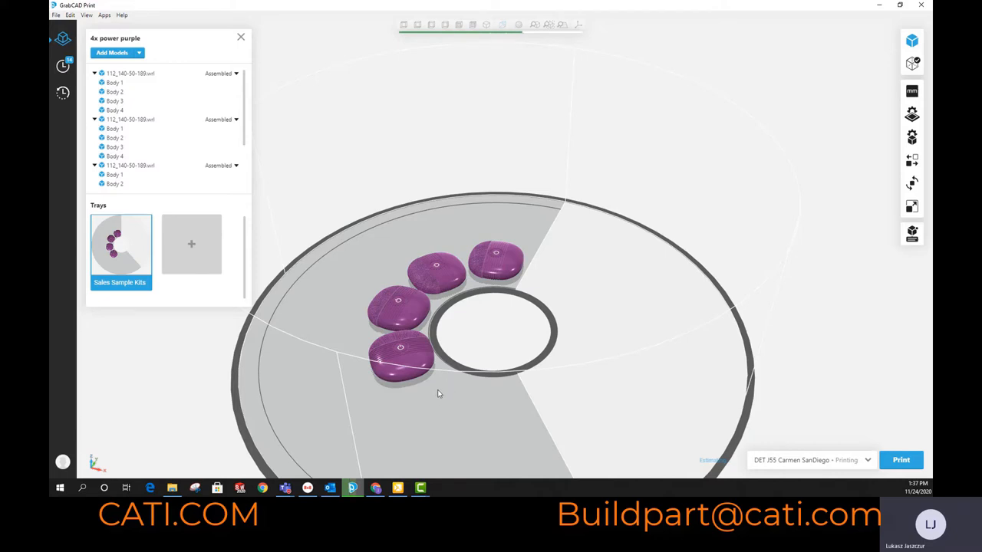
pyautogui.moveTo(525, 74)
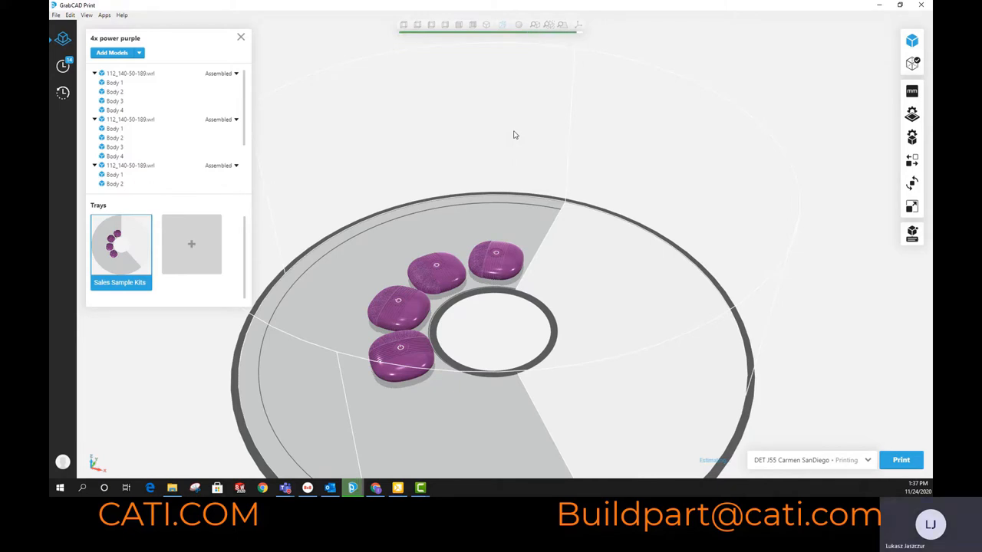
pyautogui.click(709, 461)
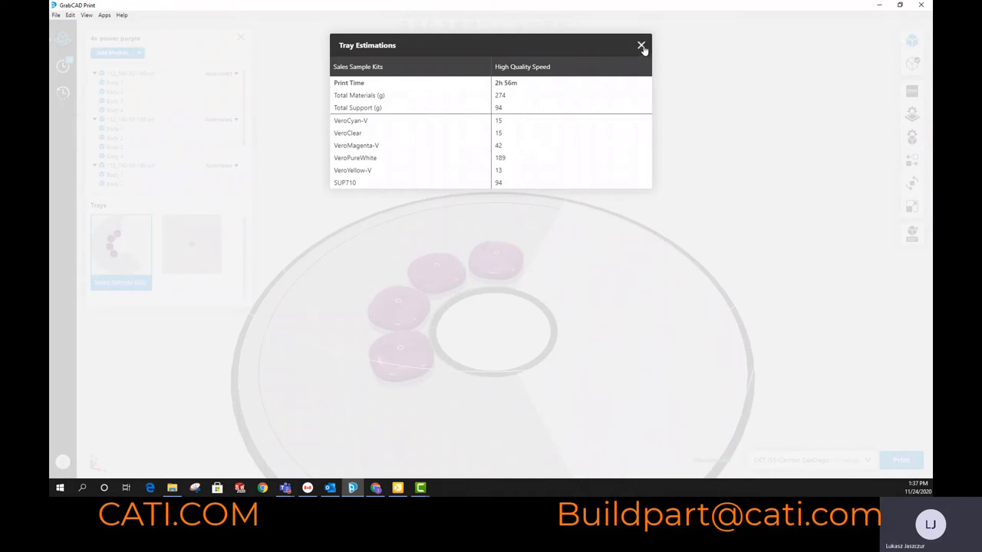
pyautogui.click(642, 46)
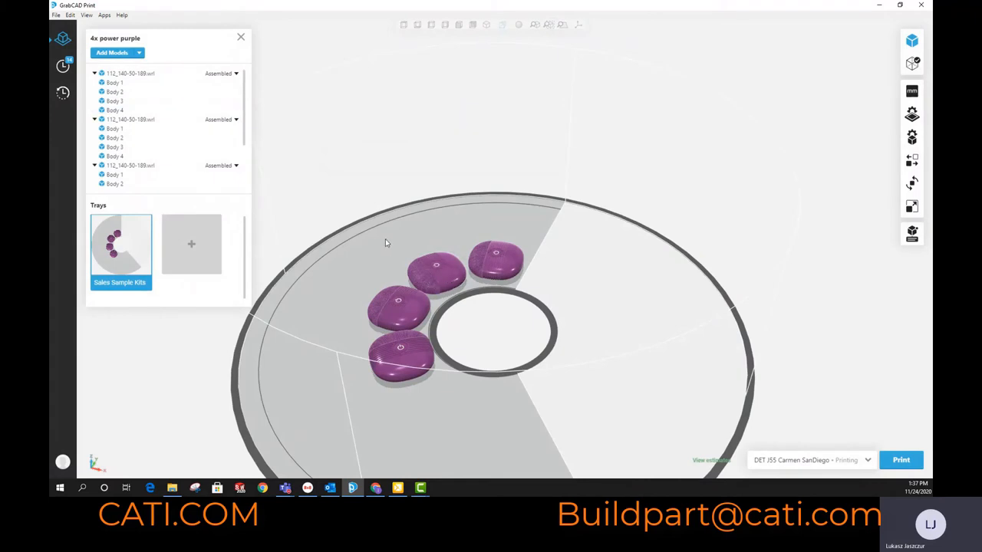
# Step: Delete the extra assemblies from the tray and model list, leaving one purple part
pyautogui.moveTo(386, 242); pyautogui.dragTo(543, 308)
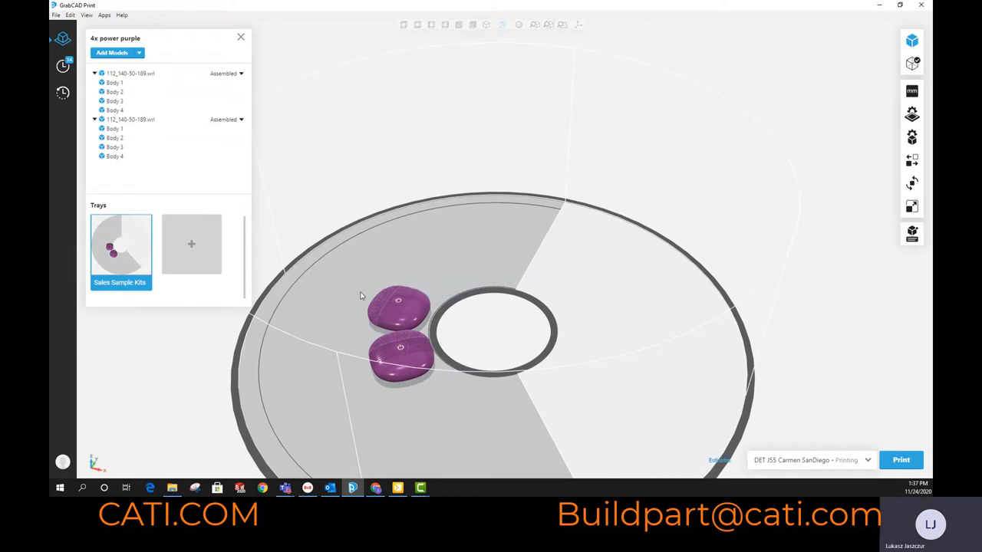
pyautogui.click(114, 129)
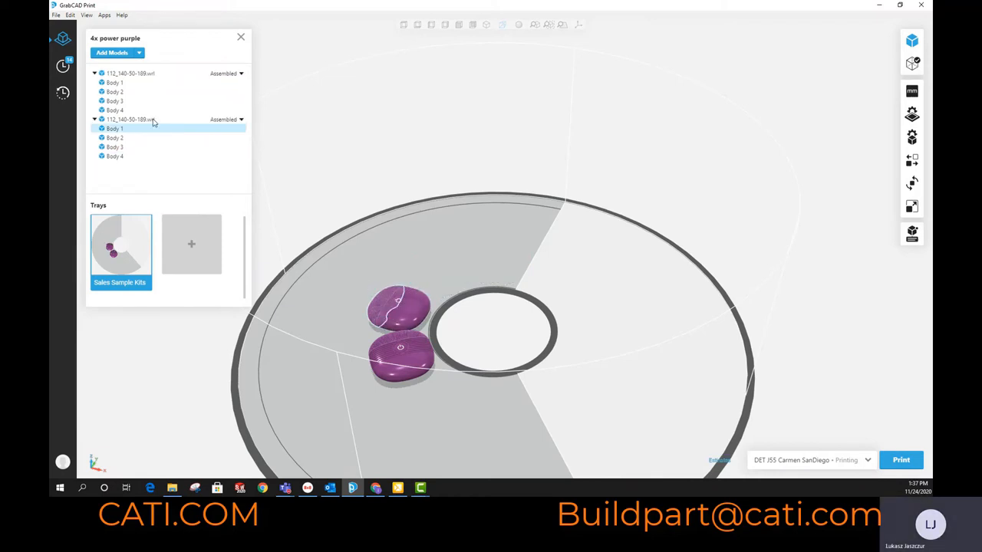
pyautogui.rightClick(126, 120)
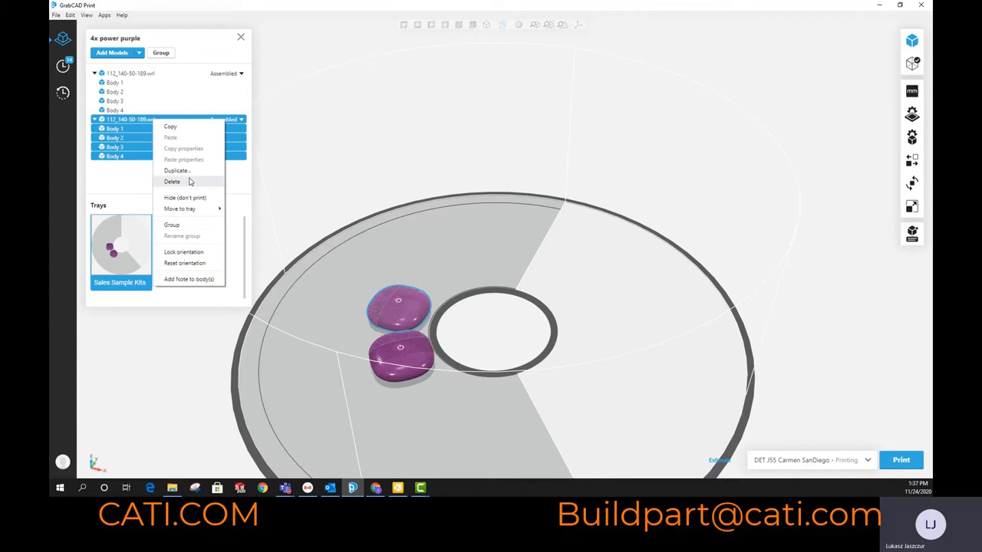
pyautogui.click(172, 181)
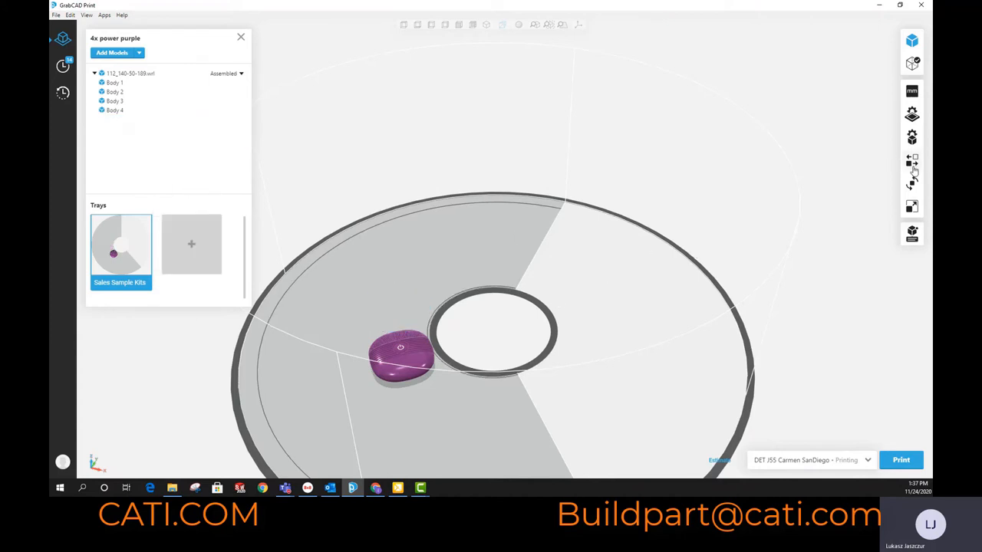
# Step: Estimate the single-part tray, view the ~2h 56m print time, and dismiss the results
pyautogui.click(911, 161)
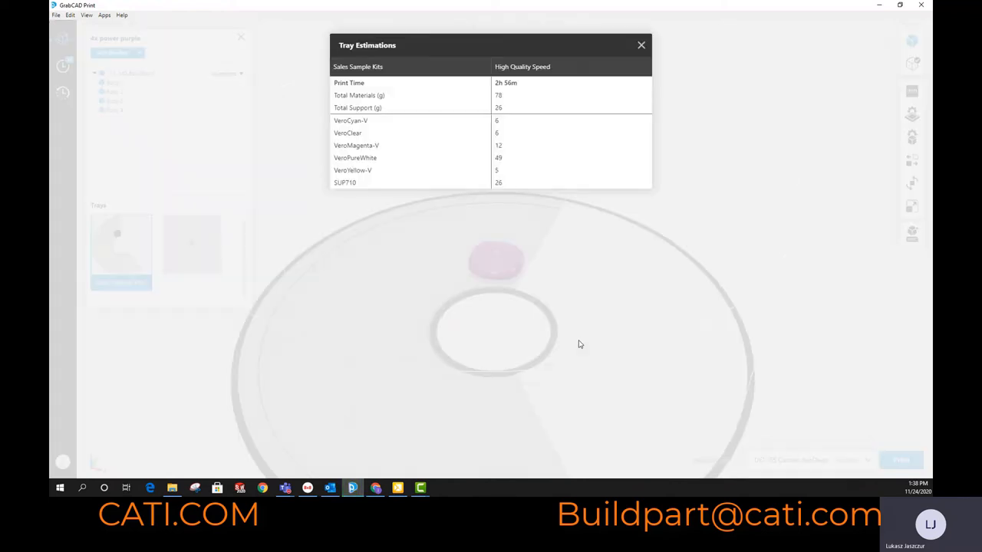
pyautogui.moveTo(414, 310)
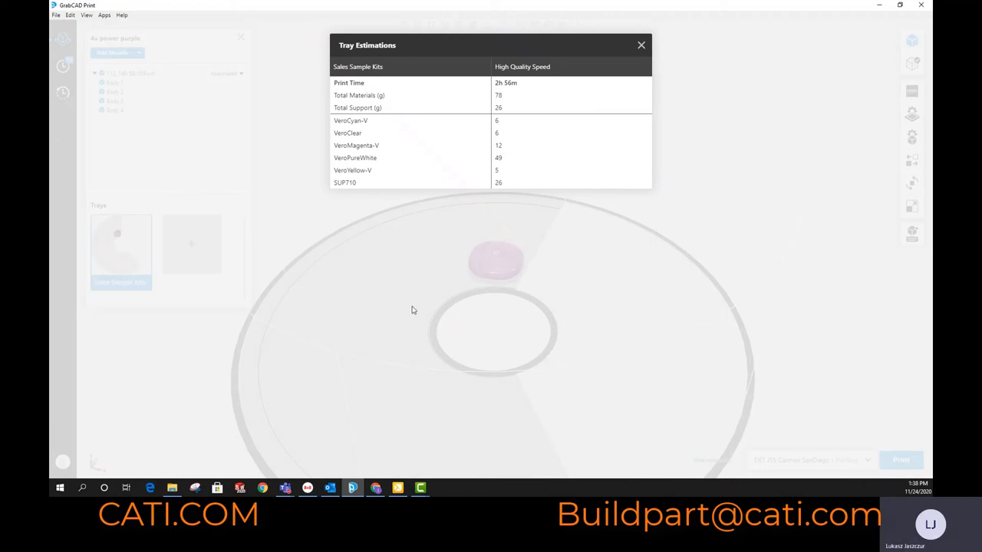
pyautogui.moveTo(491, 275)
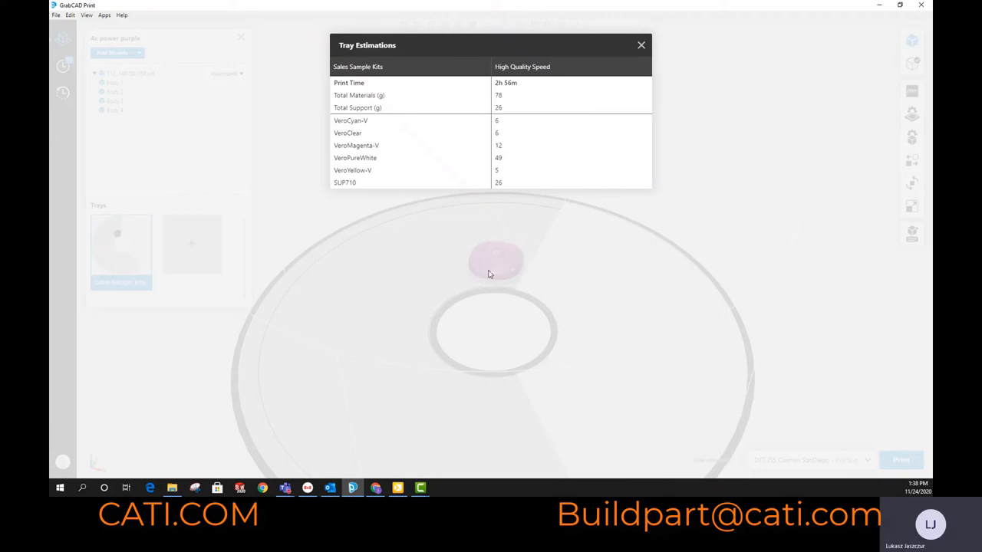
pyautogui.doubleClick(506, 83)
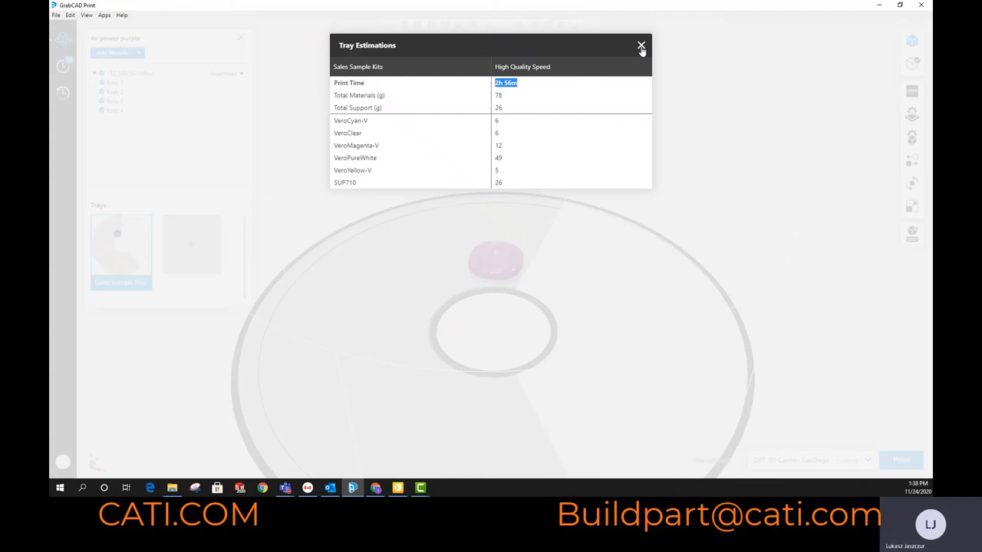
pyautogui.click(641, 46)
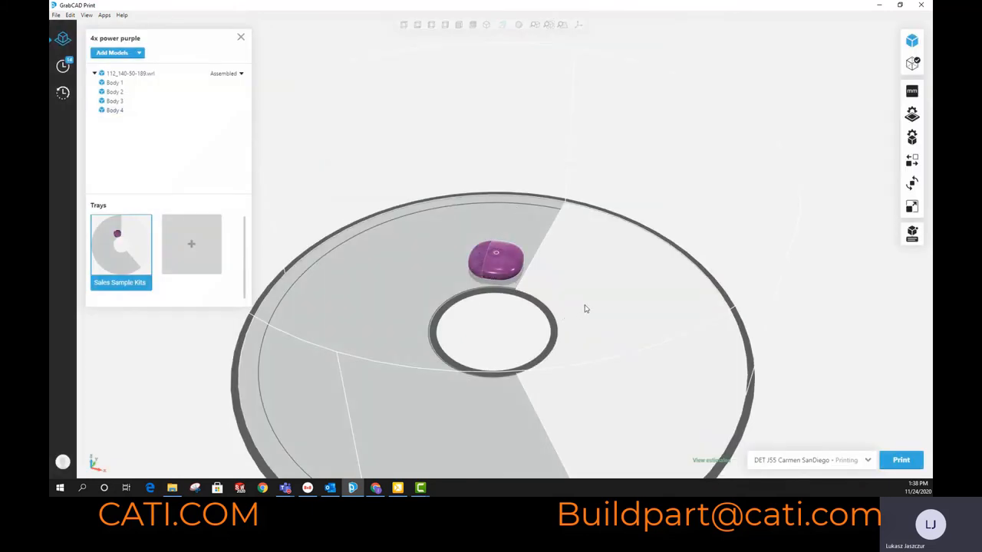